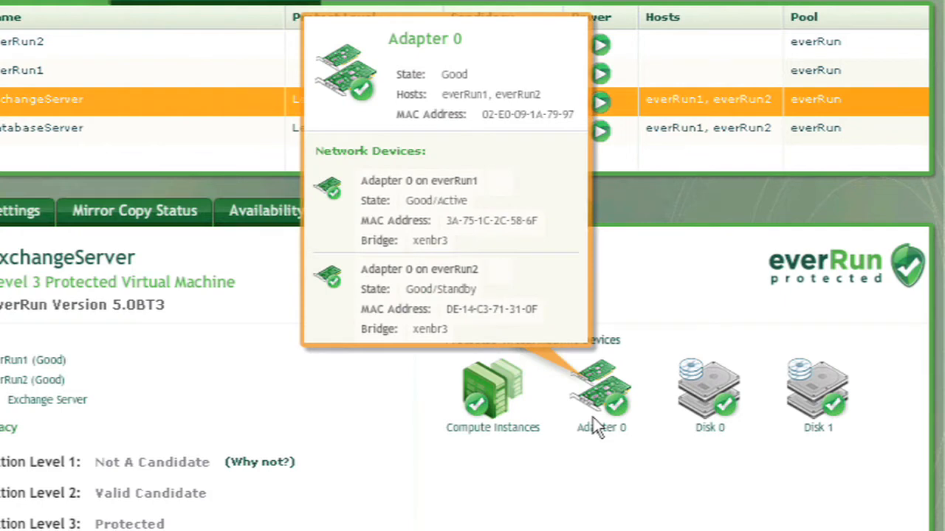
pyautogui.moveTo(709, 395)
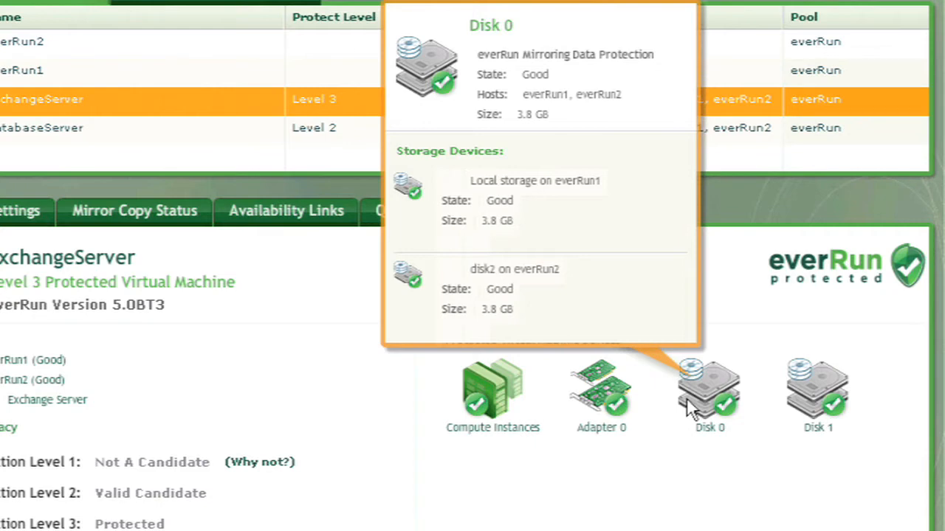
pyautogui.moveTo(692, 417)
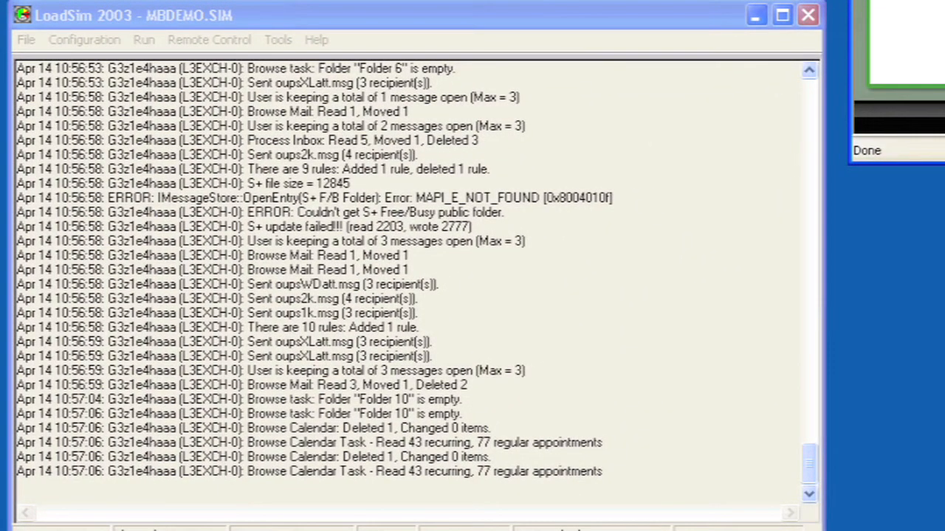
pyautogui.moveTo(771, 21)
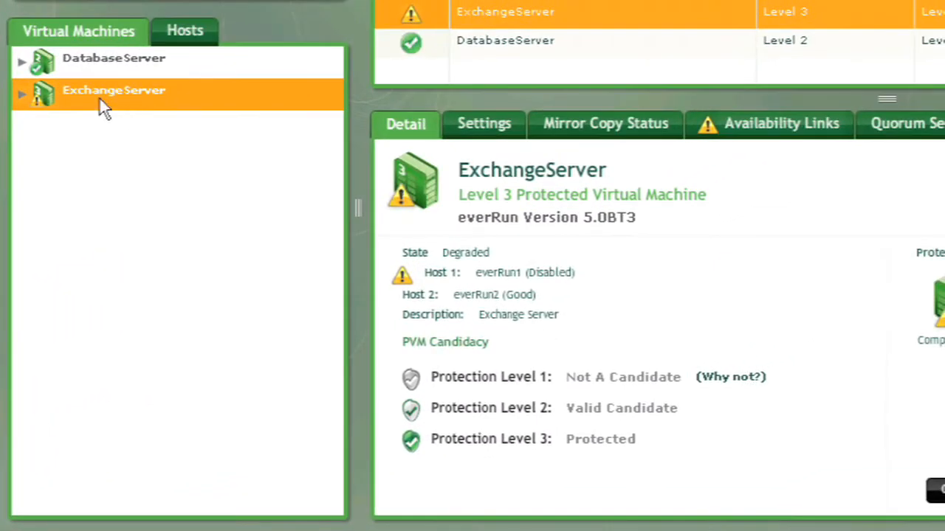
# - Re-enable the ExchangeServer VM on host everRun1 from its context menu
pyautogui.rightClick(103, 90)
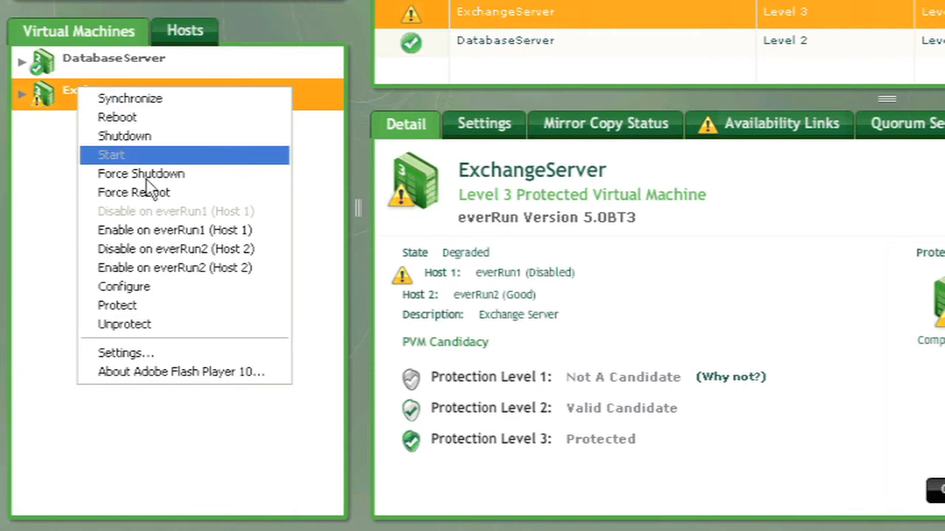
pyautogui.moveTo(174, 230)
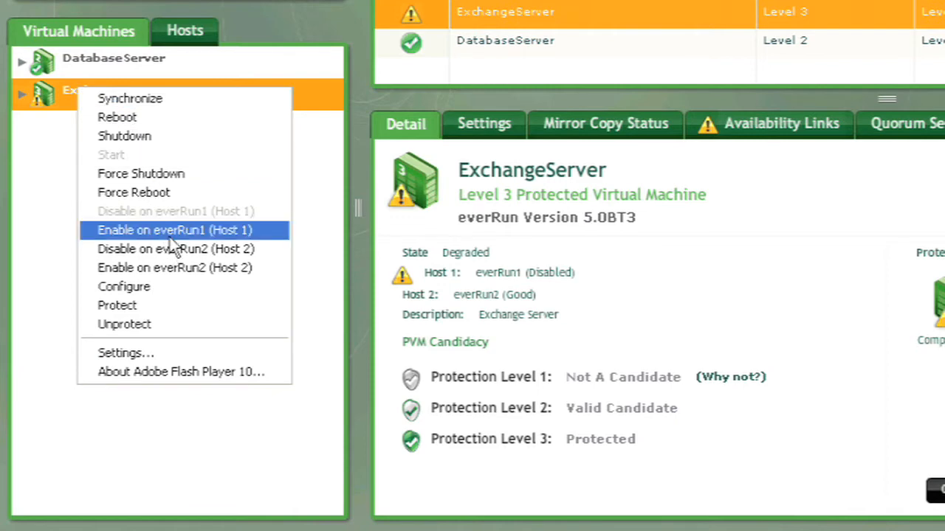
pyautogui.click(174, 230)
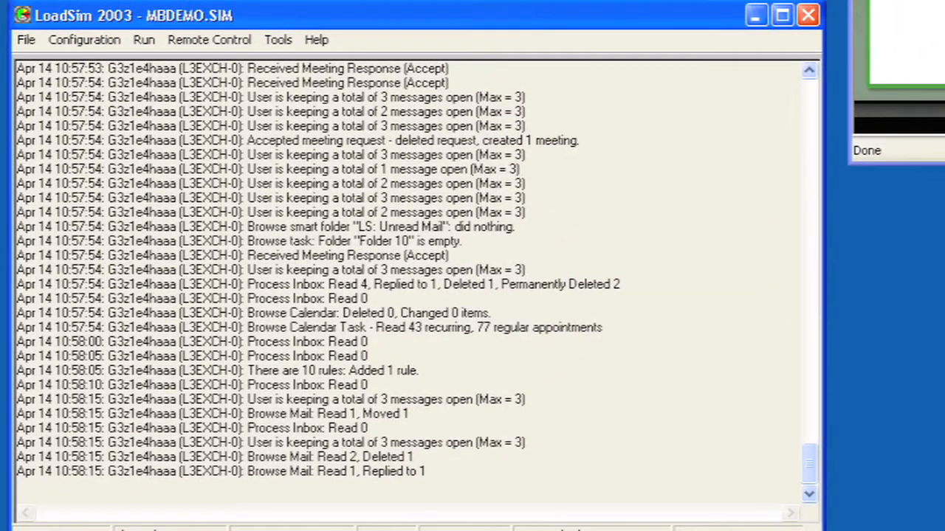
pyautogui.scroll(-3)
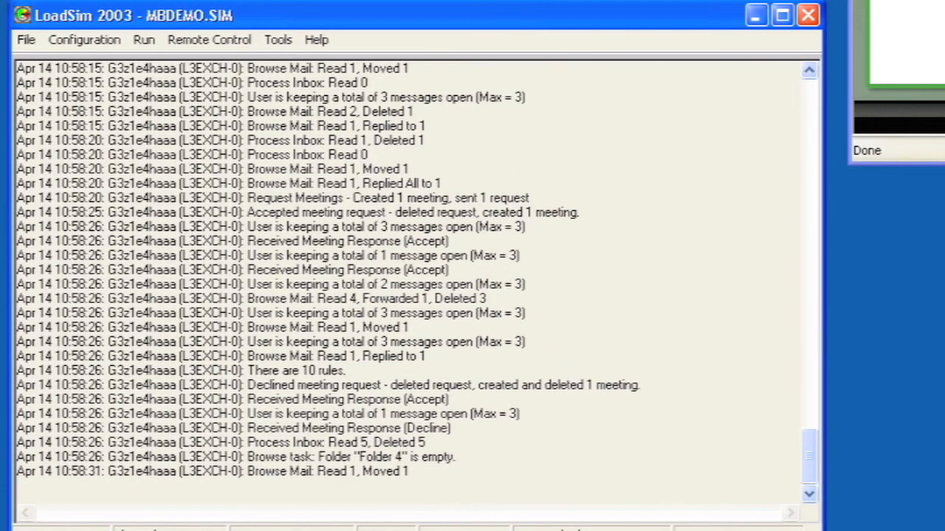